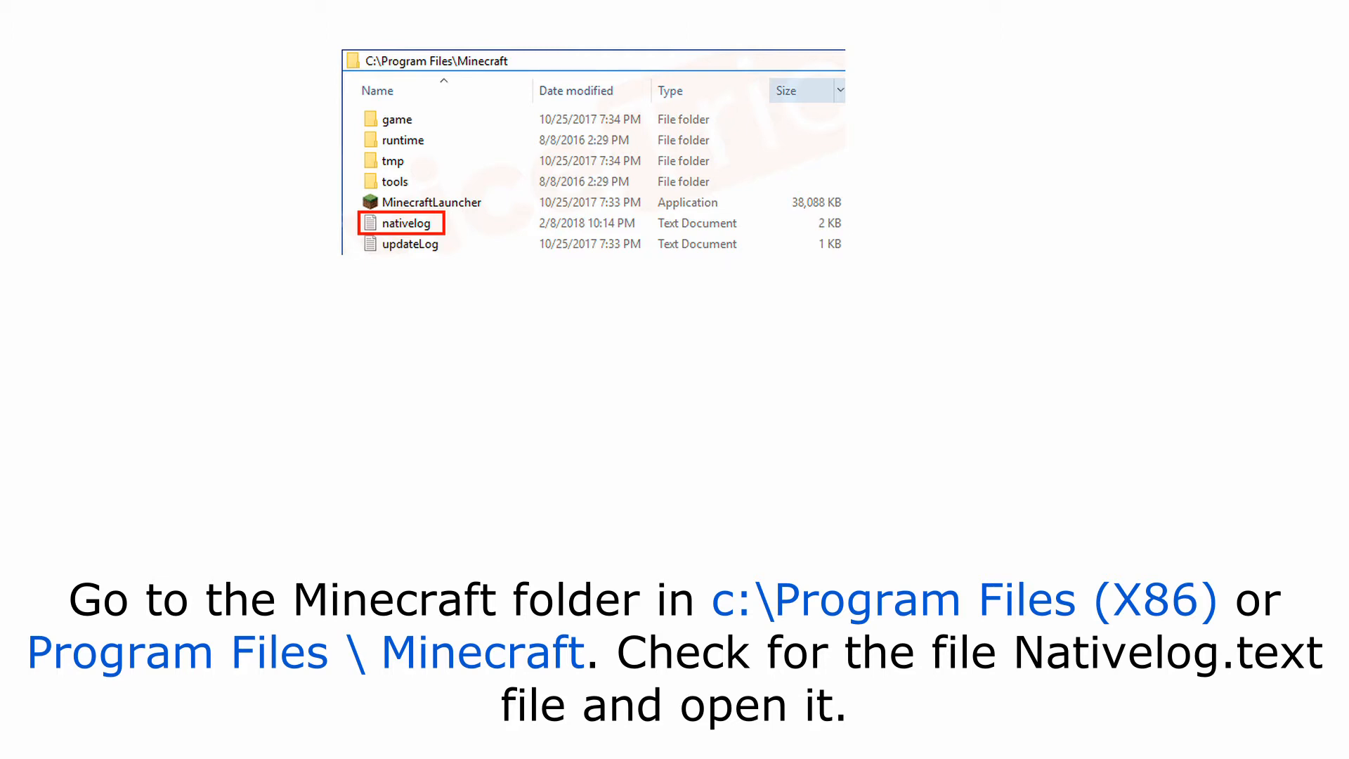
Open nativelog.txt in the Minecraft folder and check the Executable Path line.
{"action": "double_click", "coordinate": [405, 223]}
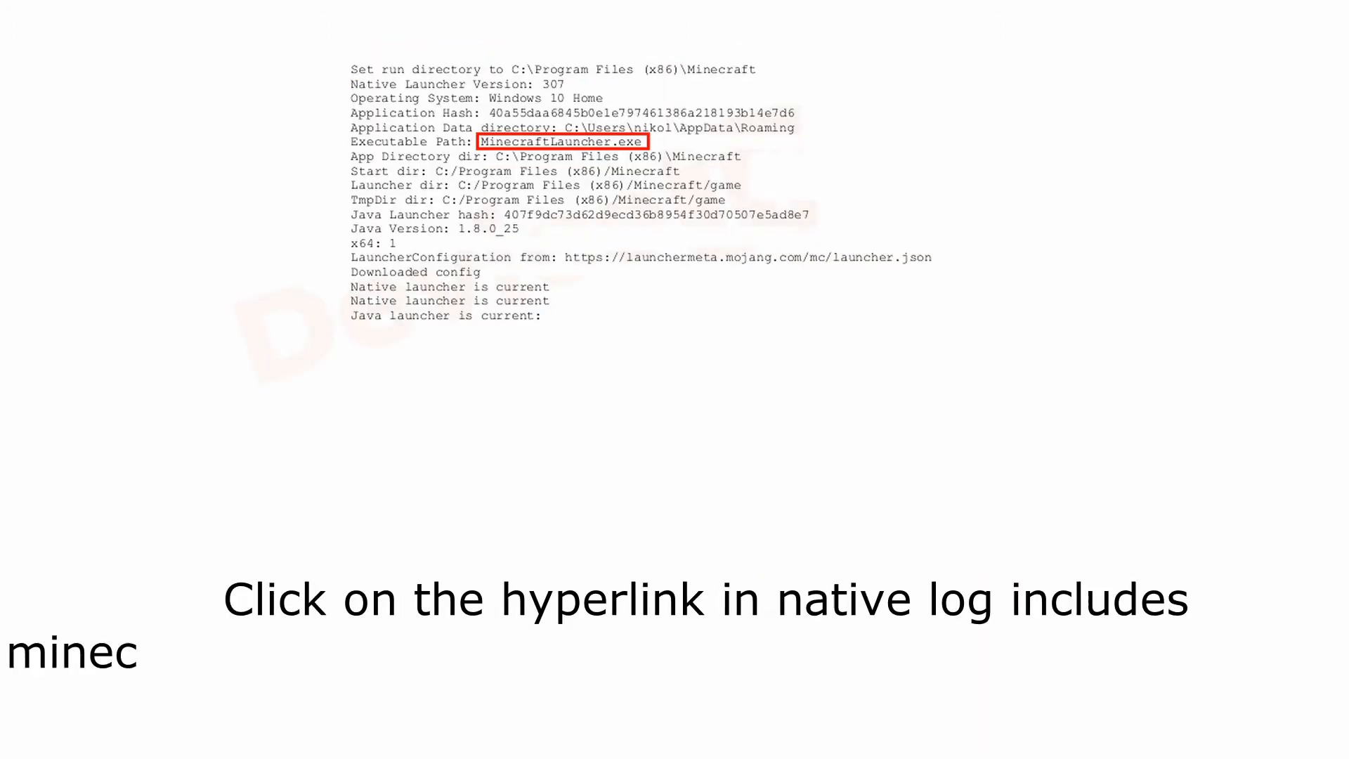
{"action": "left_click", "coordinate": [563, 141]}
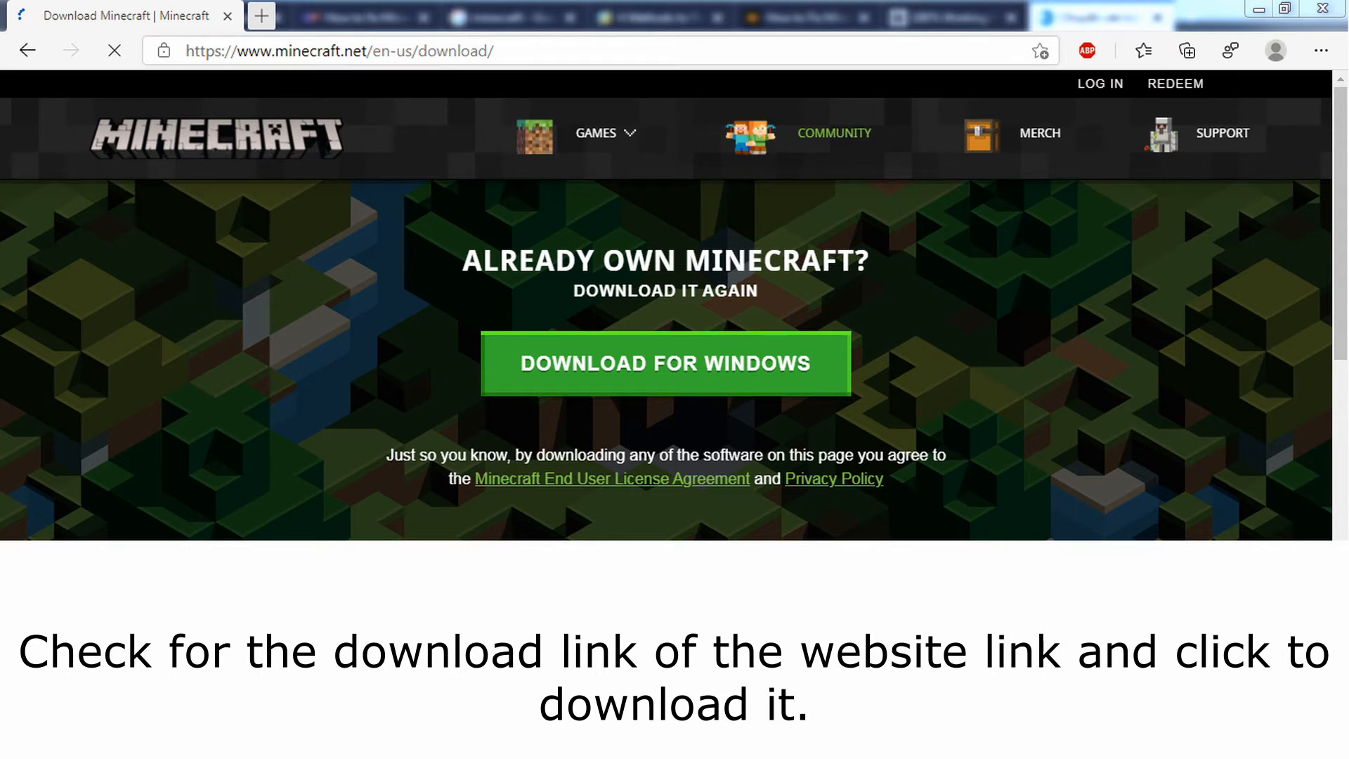
Choose DOWNLOAD FOR WINDOWS on the minecraft.net download page.
{"action": "left_click", "coordinate": [665, 363]}
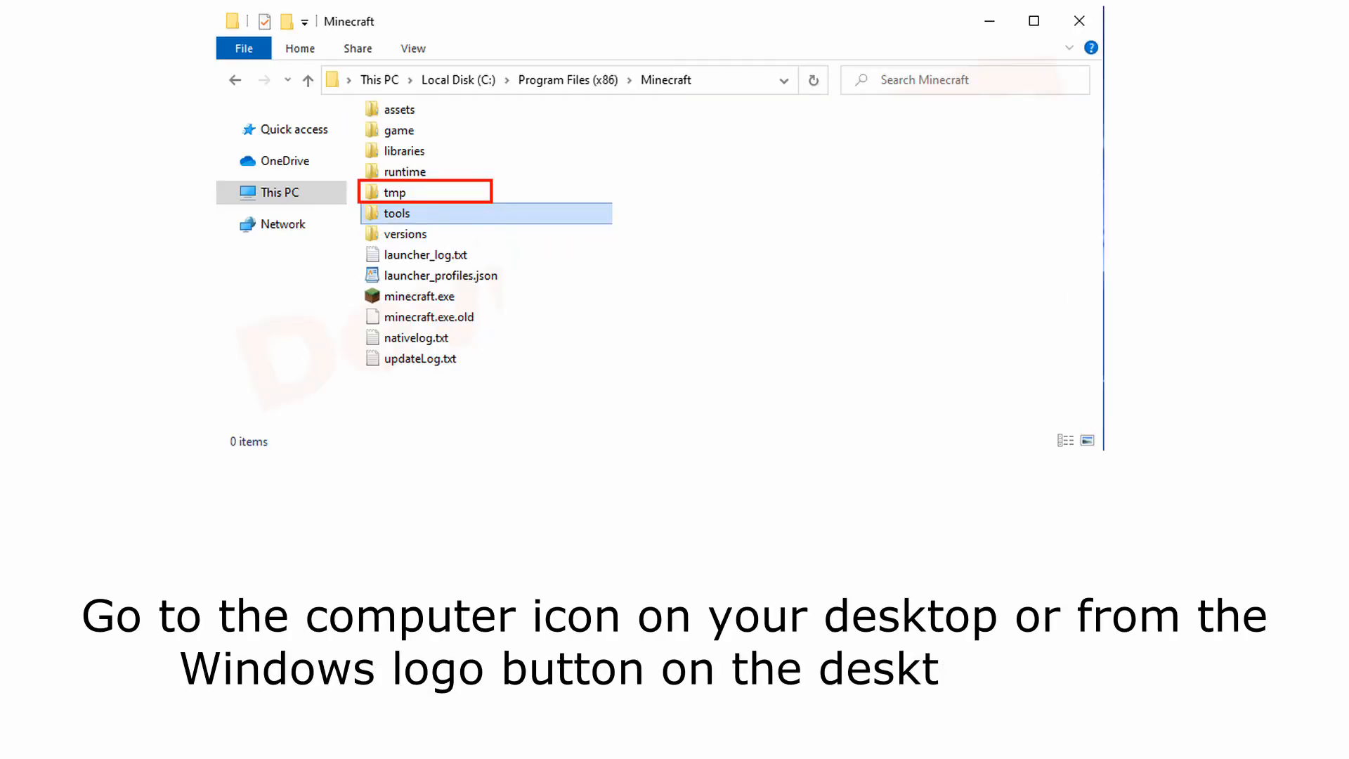
Navigate into the tmp folder under Program Files (x86)\Minecraft holding tmpLauncher.tmp.
{"action": "type", "text": "op screen."}
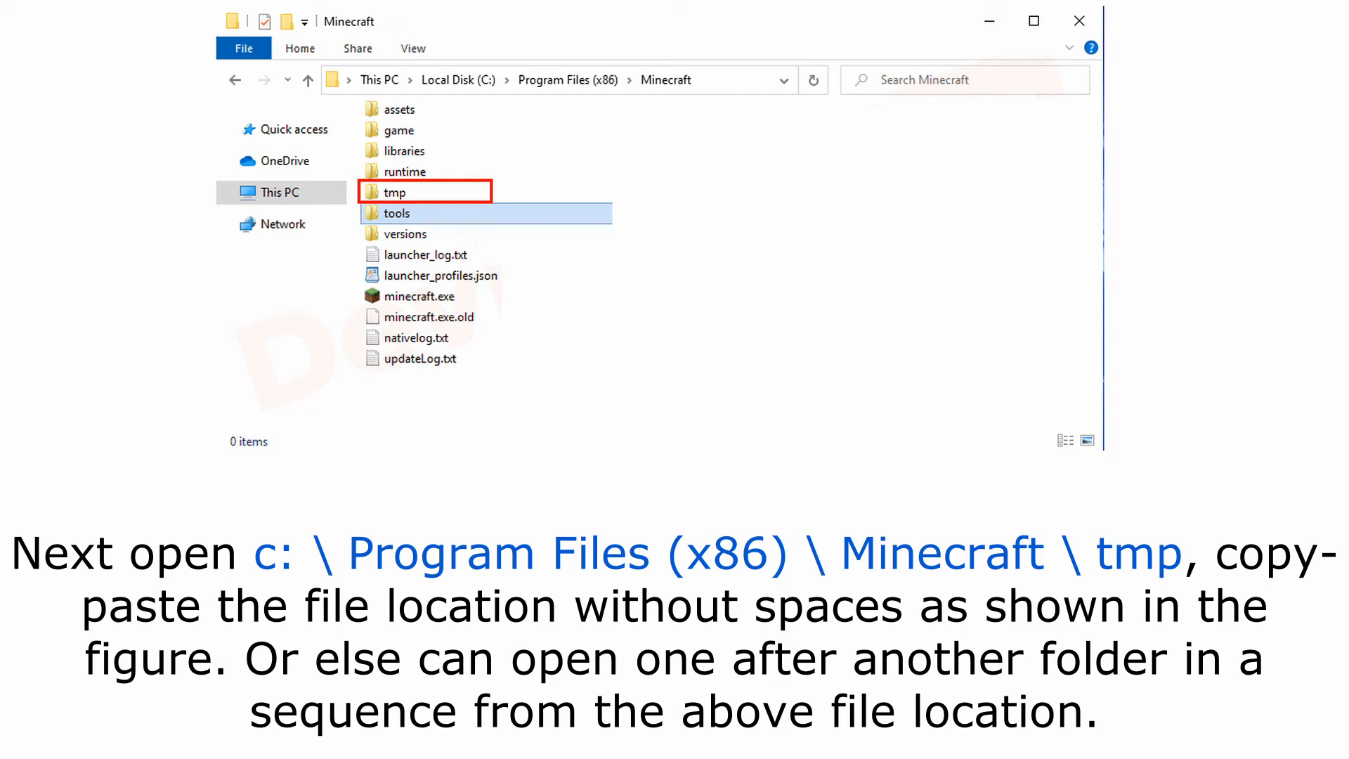
{"action": "double_click", "coordinate": [394, 192]}
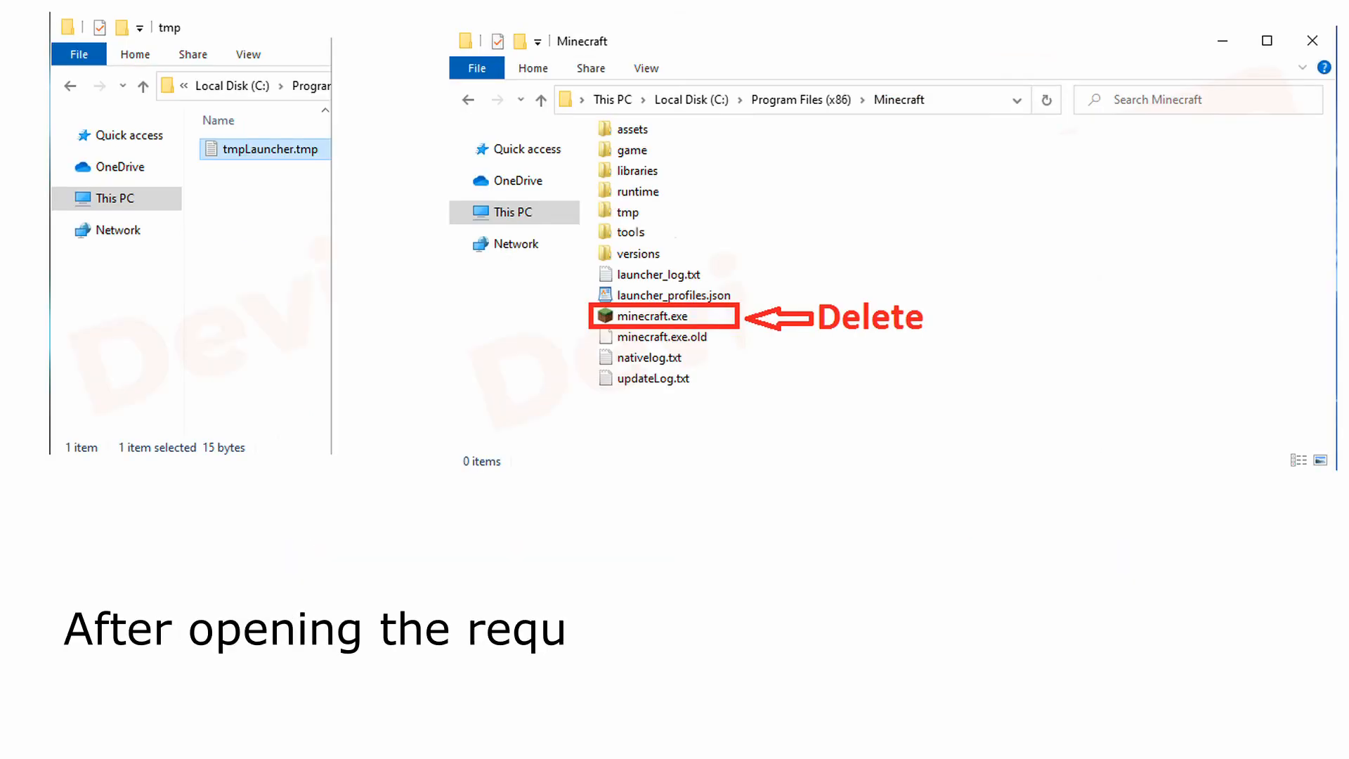